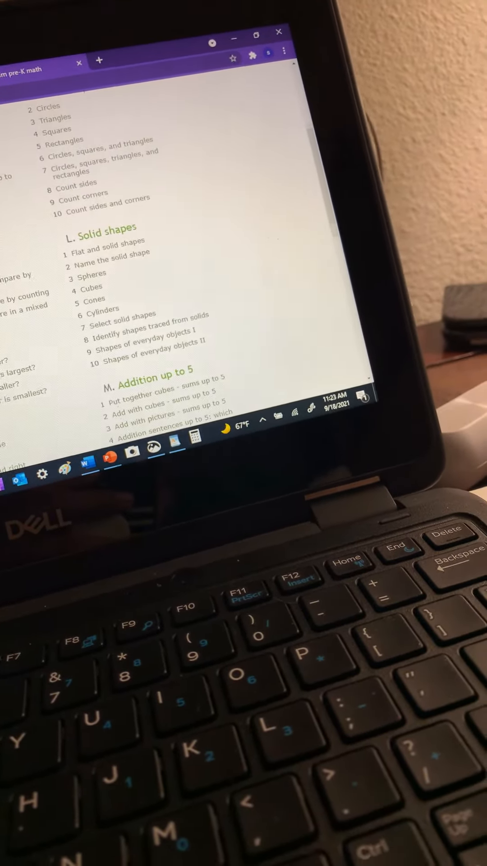
# - Place 2 squares on the ten frame and submit to reach the gold medal mastery screen
pyautogui.click(169, 28)
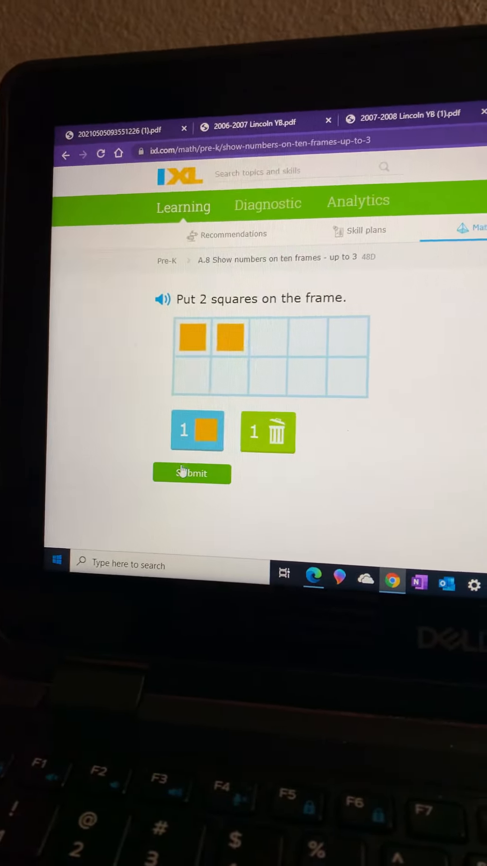
pyautogui.click(191, 474)
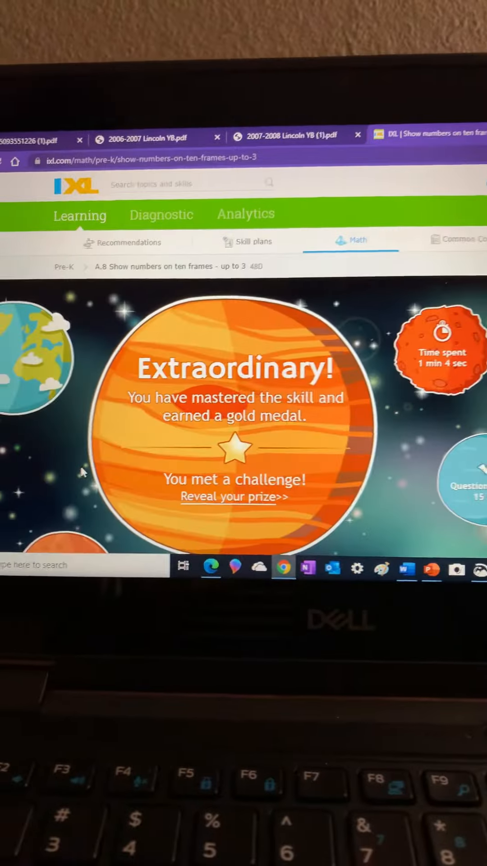